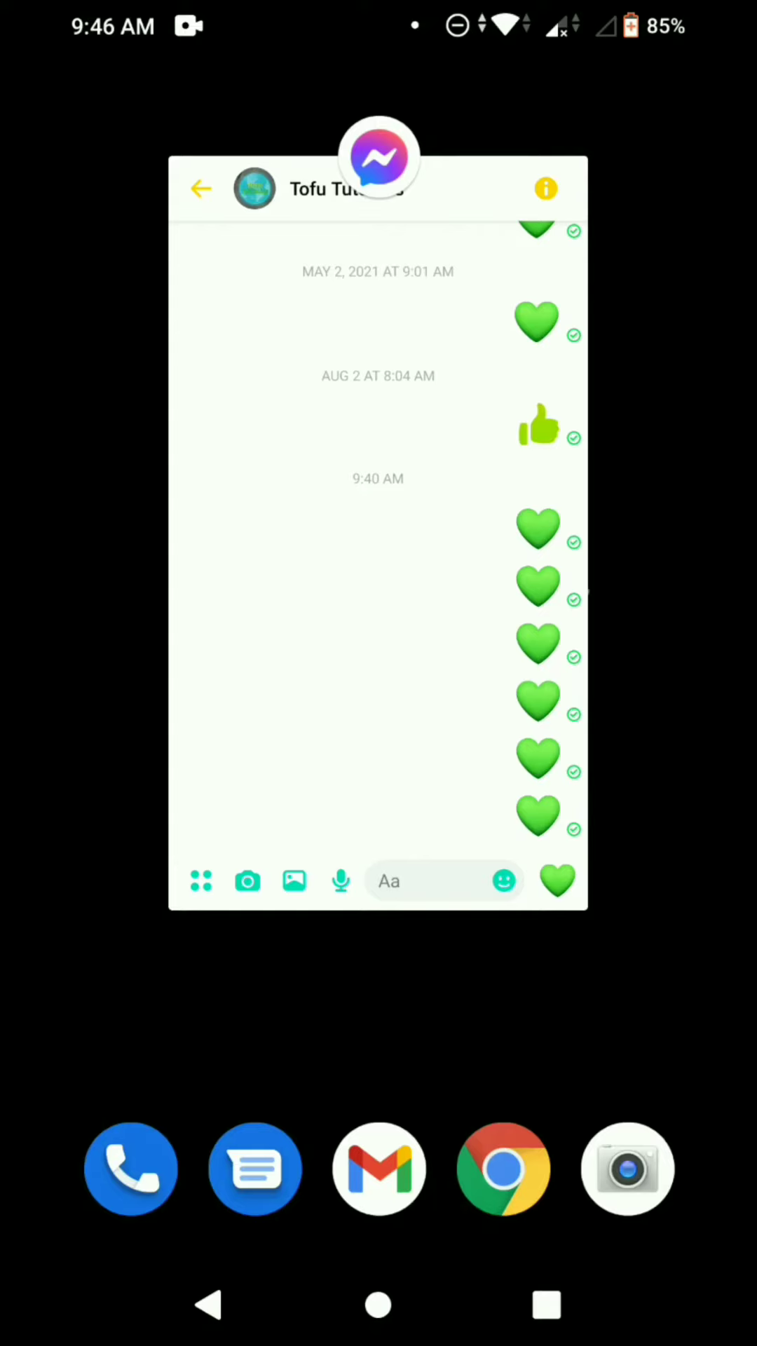
- Reopen the Tofu Tutorials chat from the recent apps view
{"action": "left_click", "coordinate": [379, 155]}
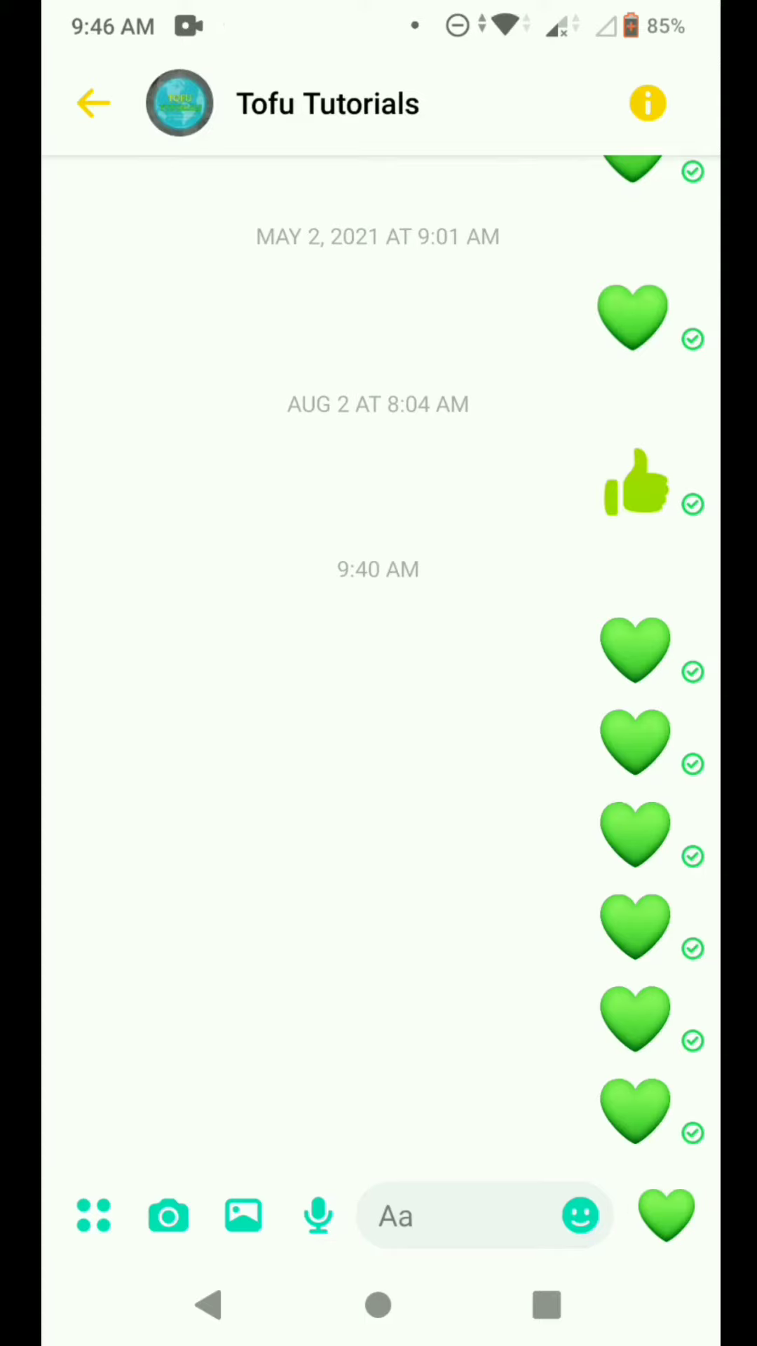
- Reveal the phone's gallery of photos and videos beneath the chat composer
{"action": "scroll", "scroll_direction": "up", "scroll_amount": 3}
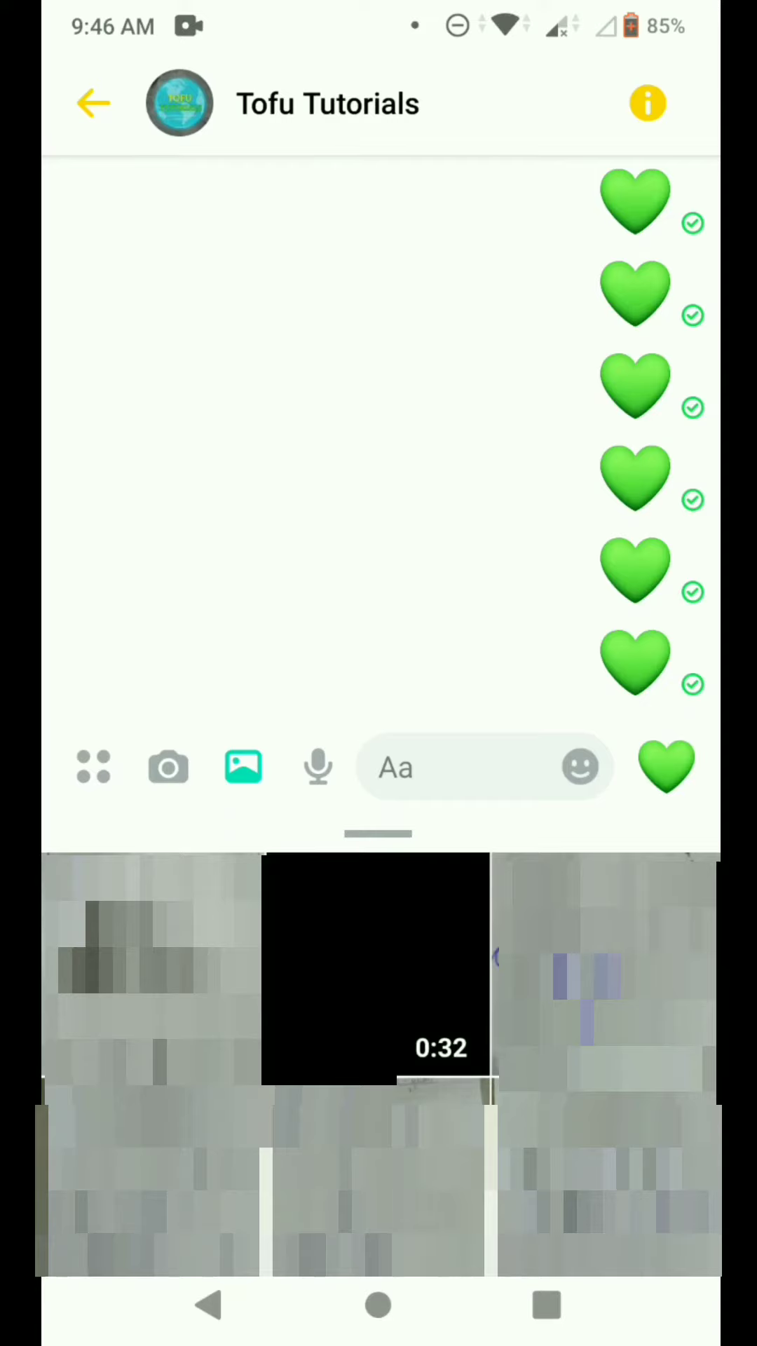
- Select the 0:32 video from the gallery and open it in the media editor
{"action": "left_click", "coordinate": [376, 971]}
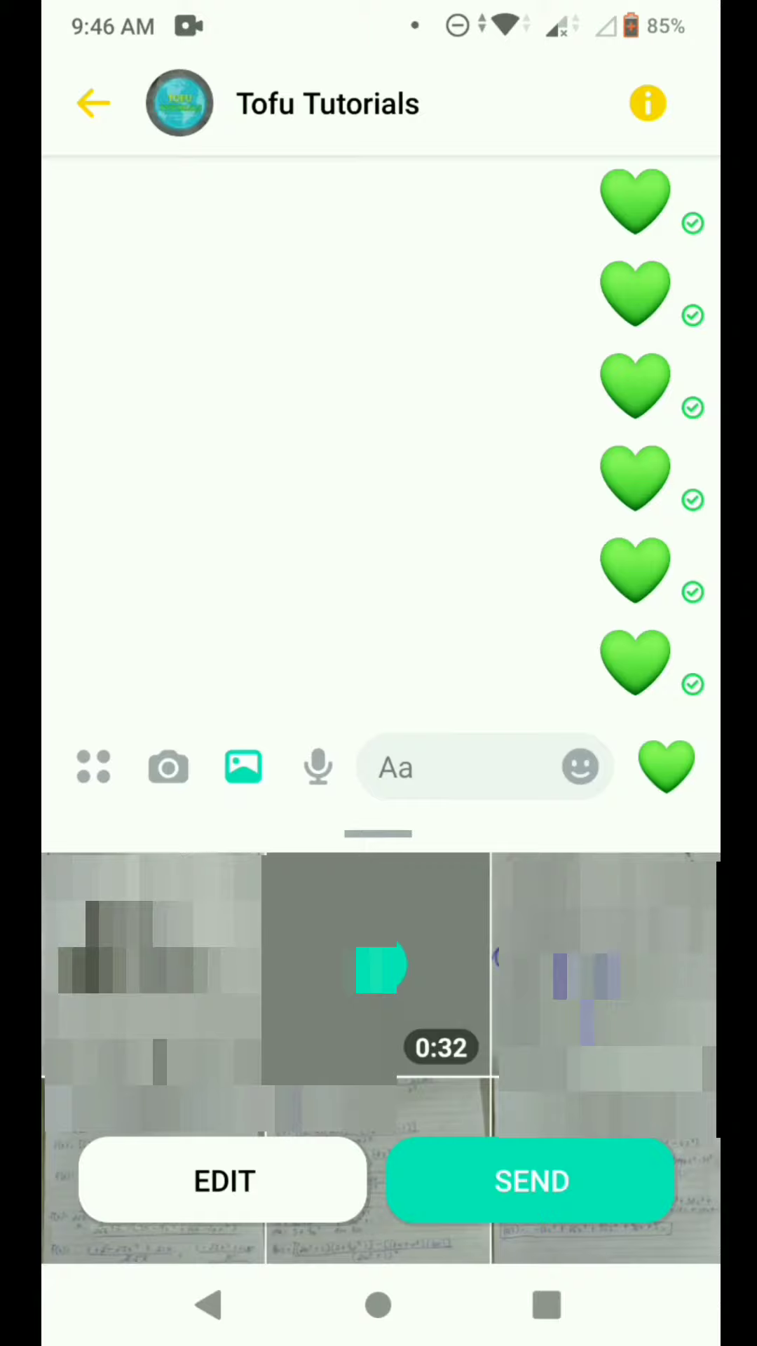
{"action": "left_click", "coordinate": [225, 1181]}
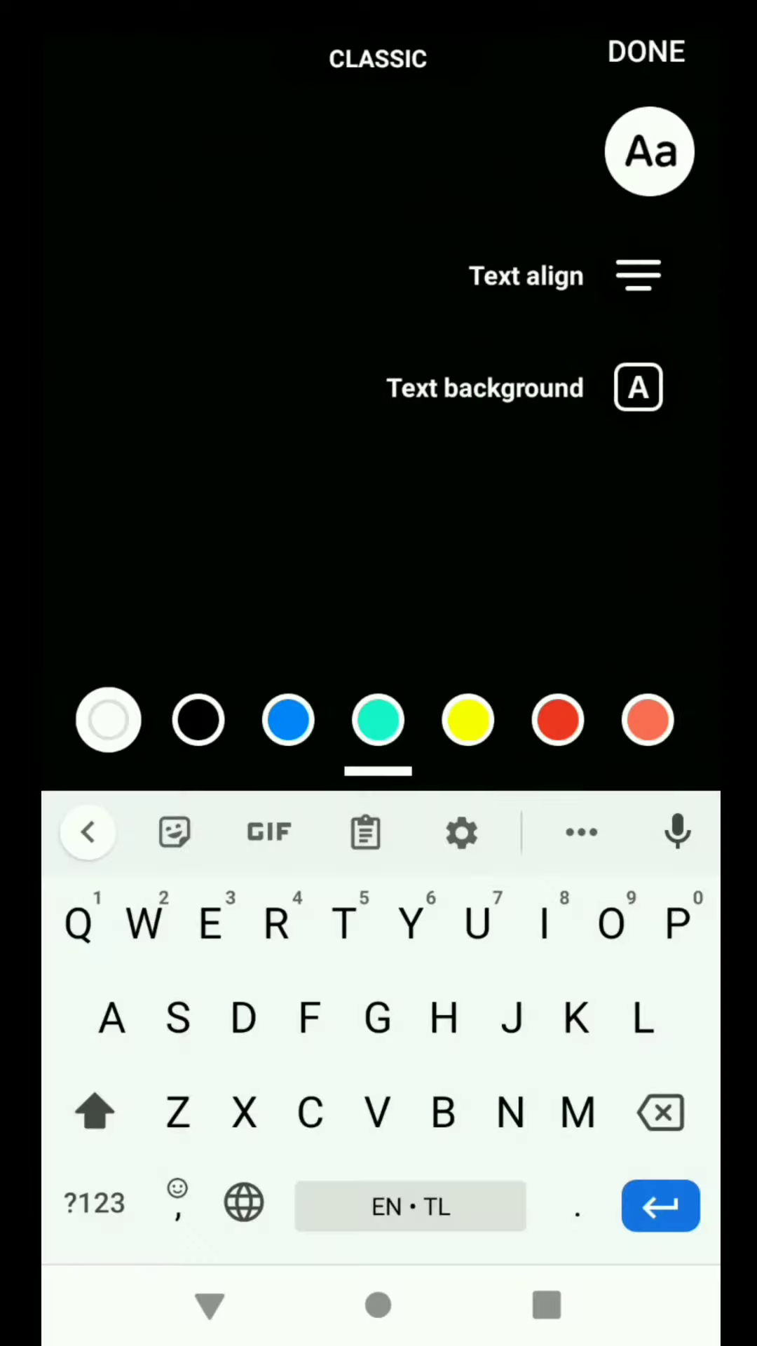
- Exit the text tool with DONE, leaving the video without a caption
{"action": "left_click", "coordinate": [647, 52]}
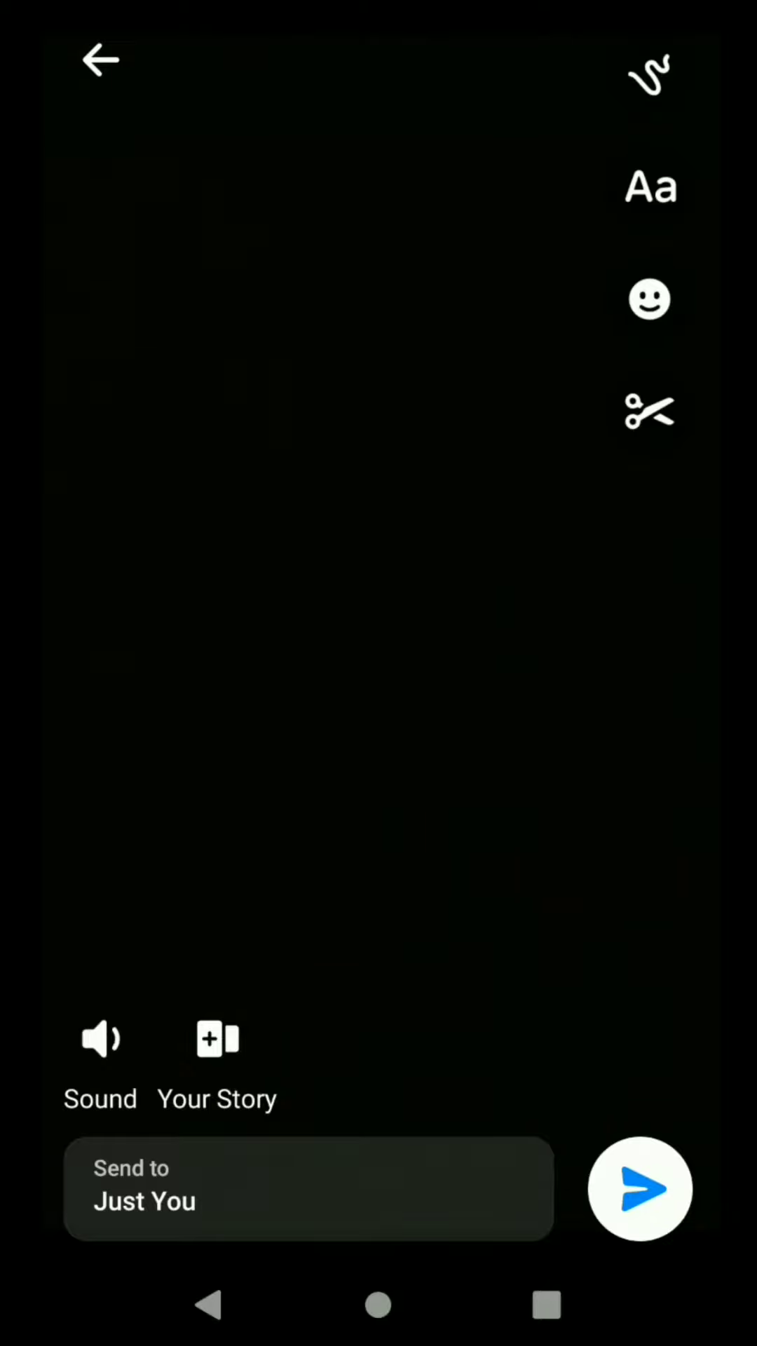
- Share the video to Your Story and confirm in the 'Add to your story?' dialog
{"action": "left_click", "coordinate": [217, 1039]}
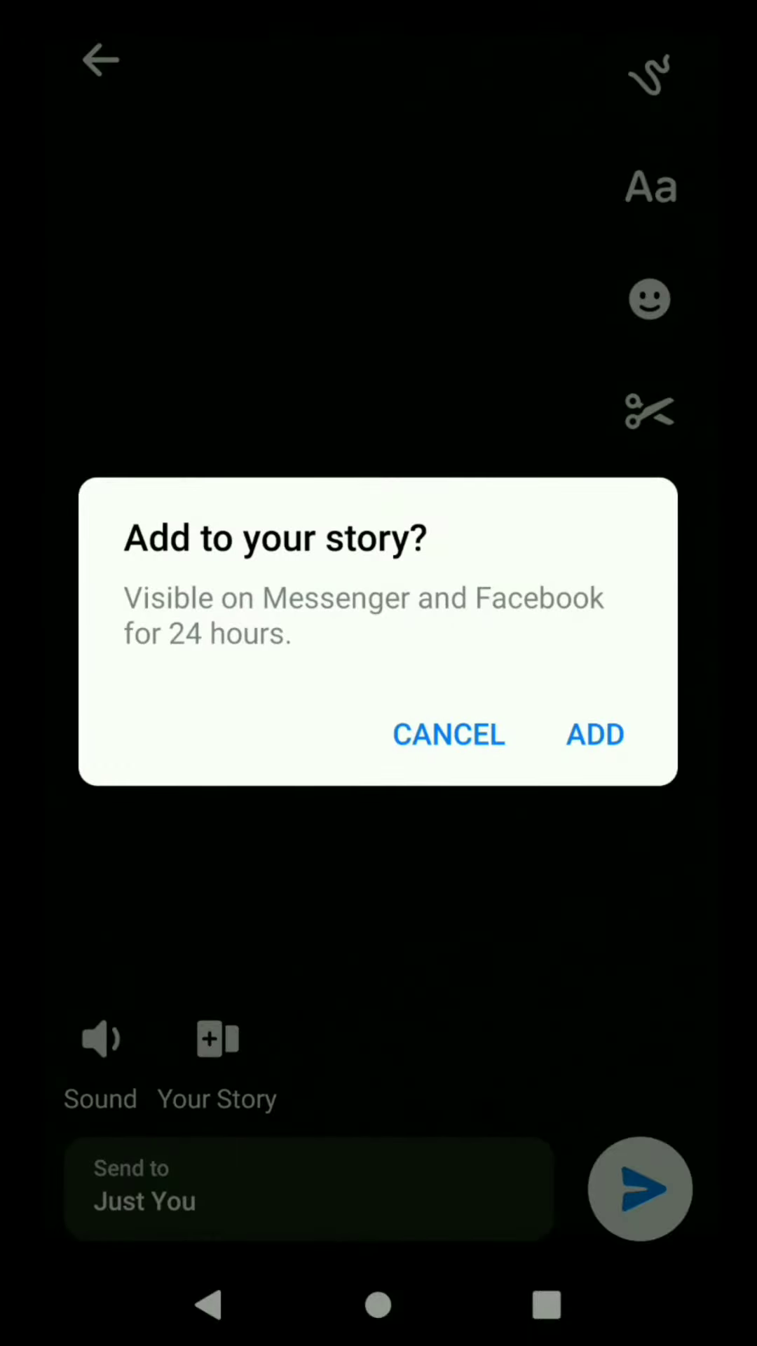
{"action": "left_click", "coordinate": [448, 734]}
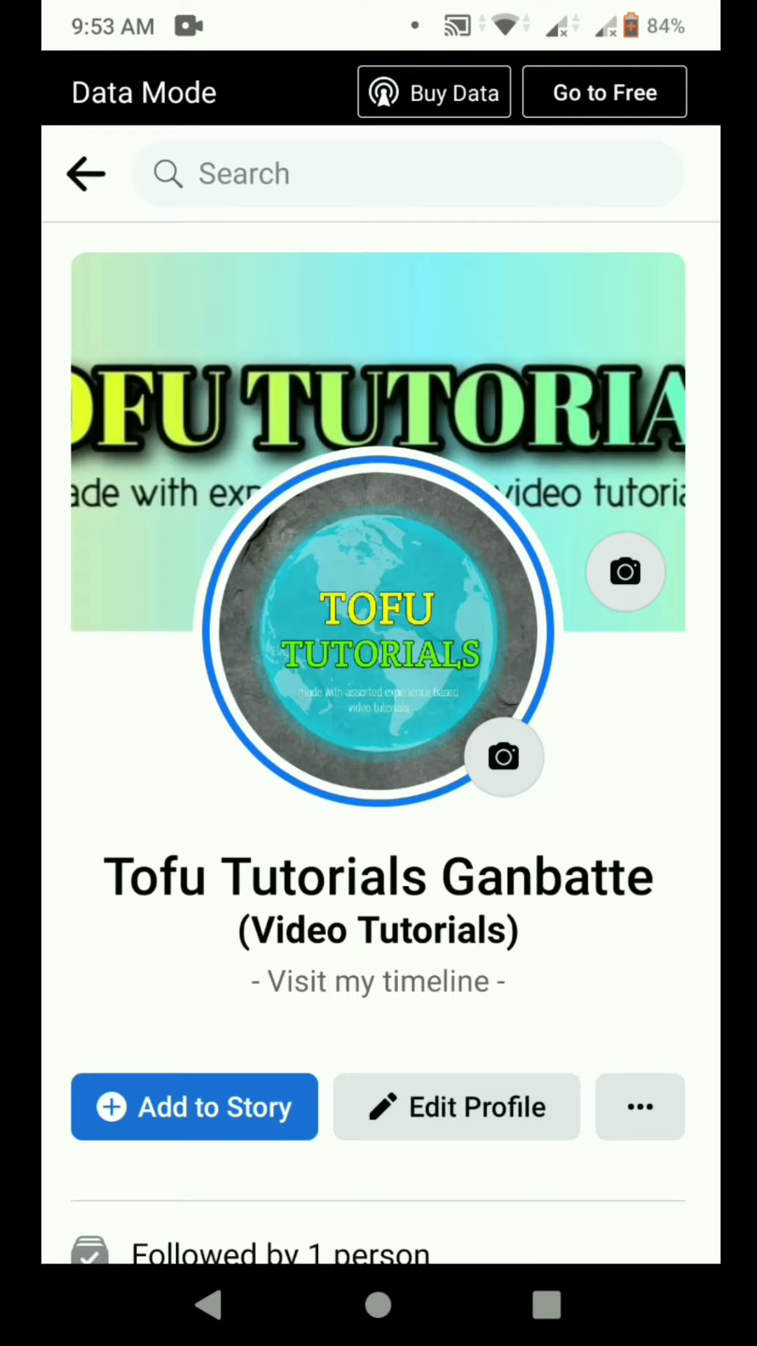
- View the newly posted story via the profile picture's View Story option
{"action": "left_click", "coordinate": [377, 636]}
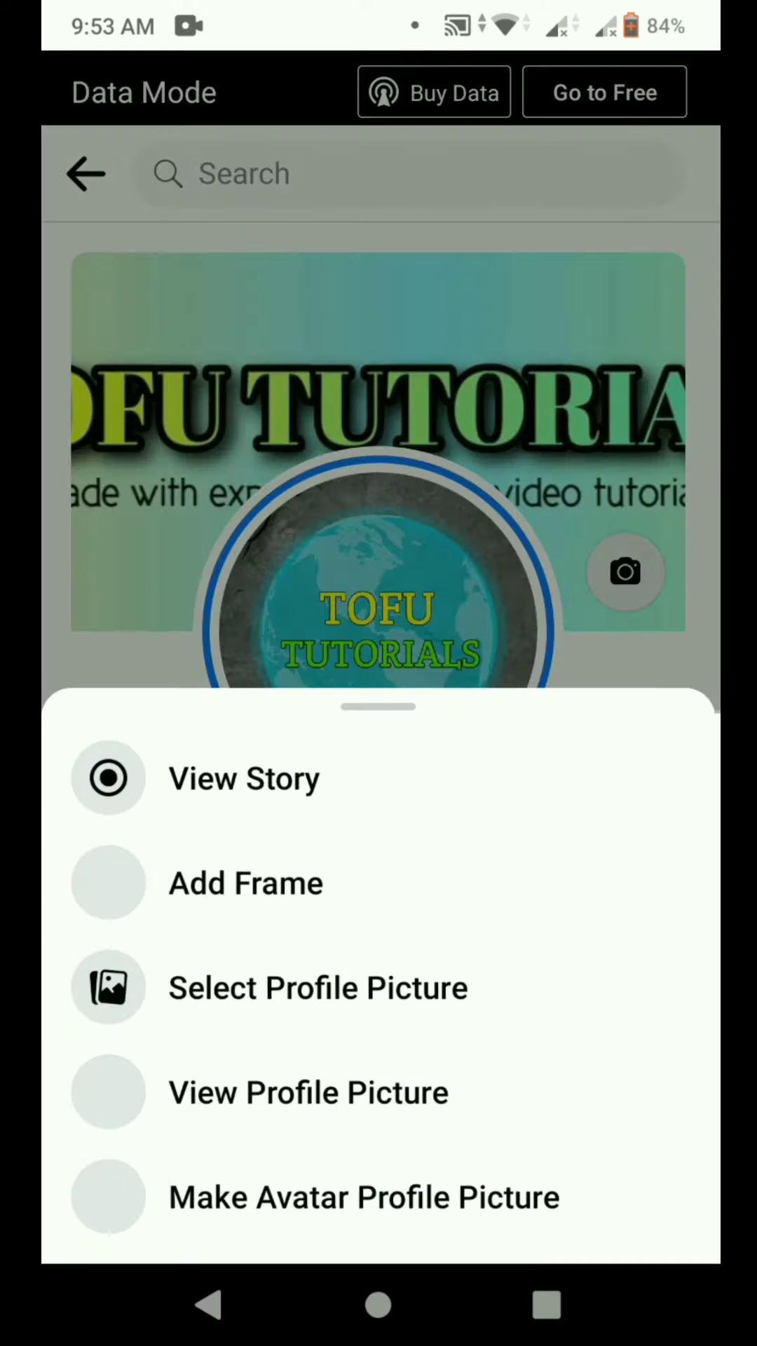
{"action": "left_click", "coordinate": [244, 778]}
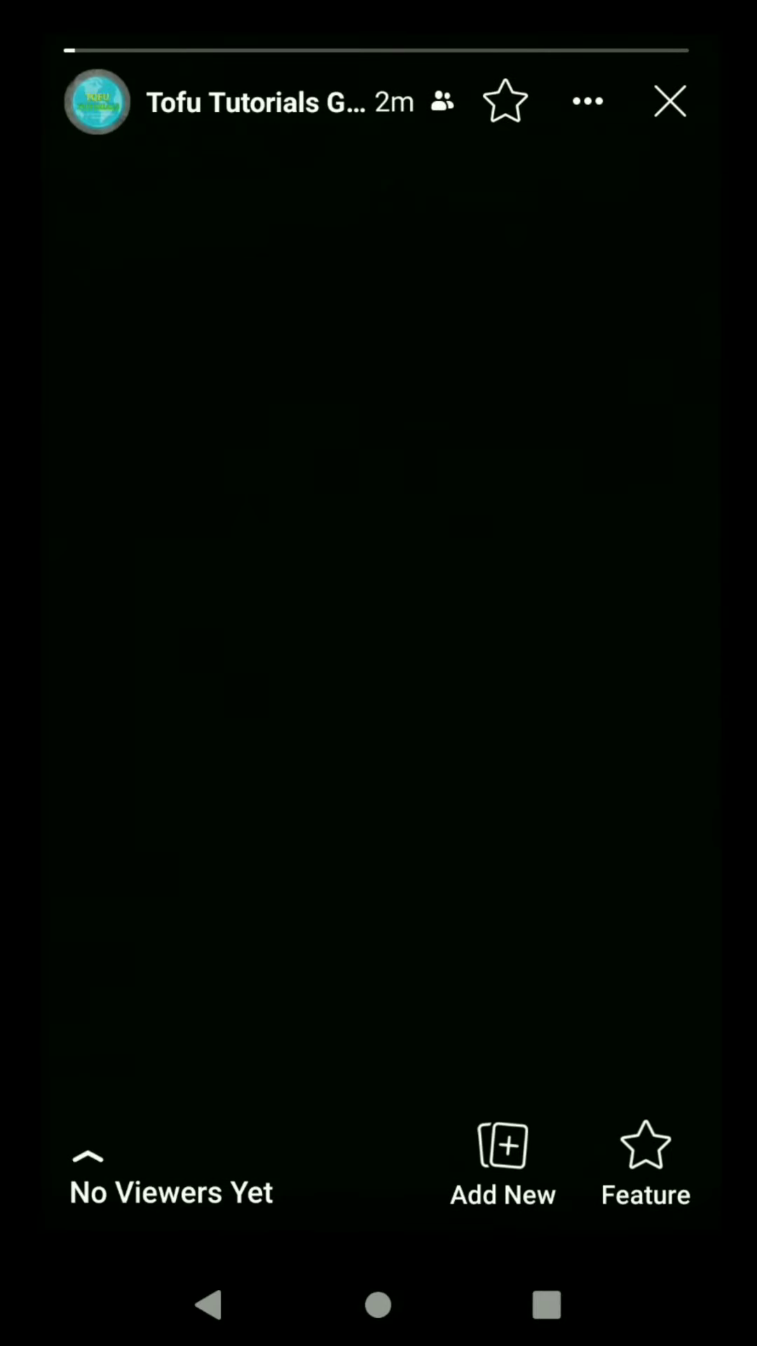